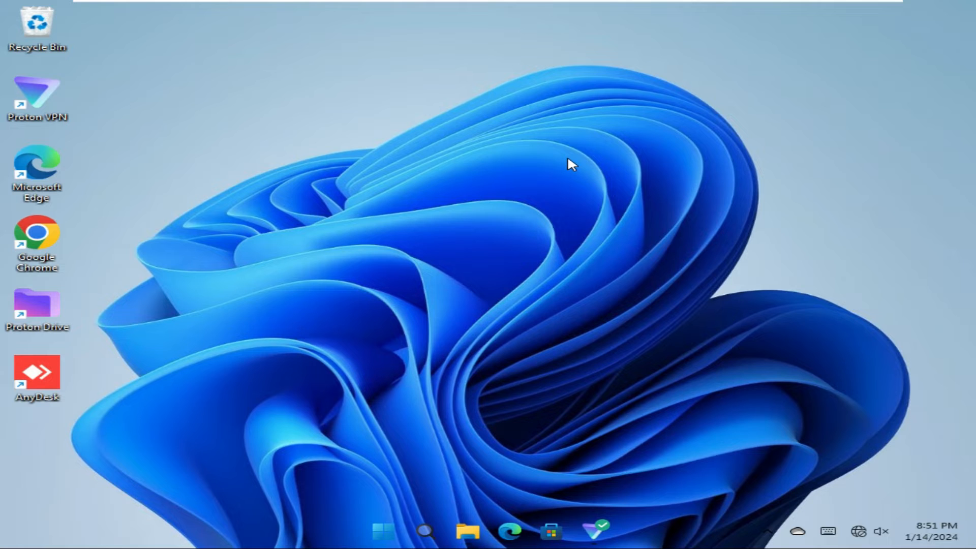
pyautogui.moveTo(490, 229)
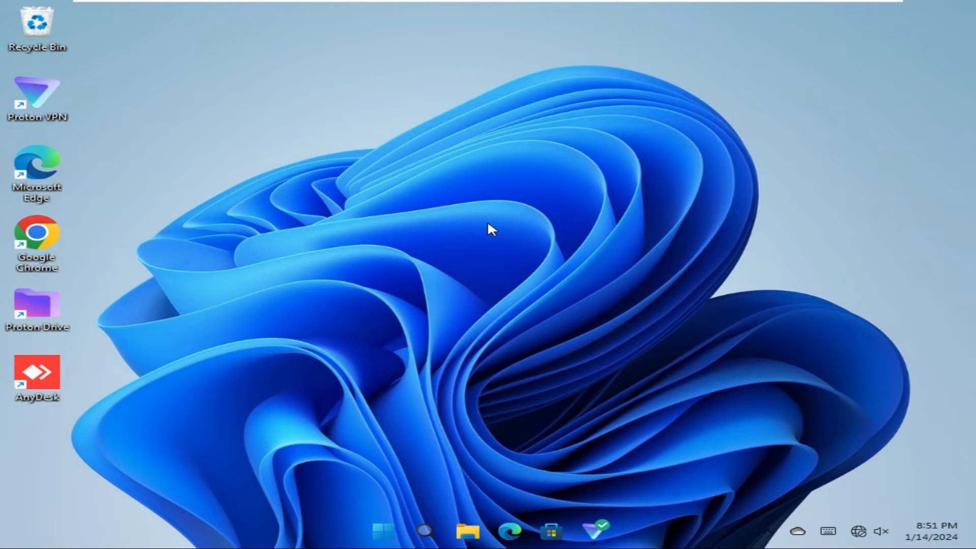
pyautogui.moveTo(539, 252)
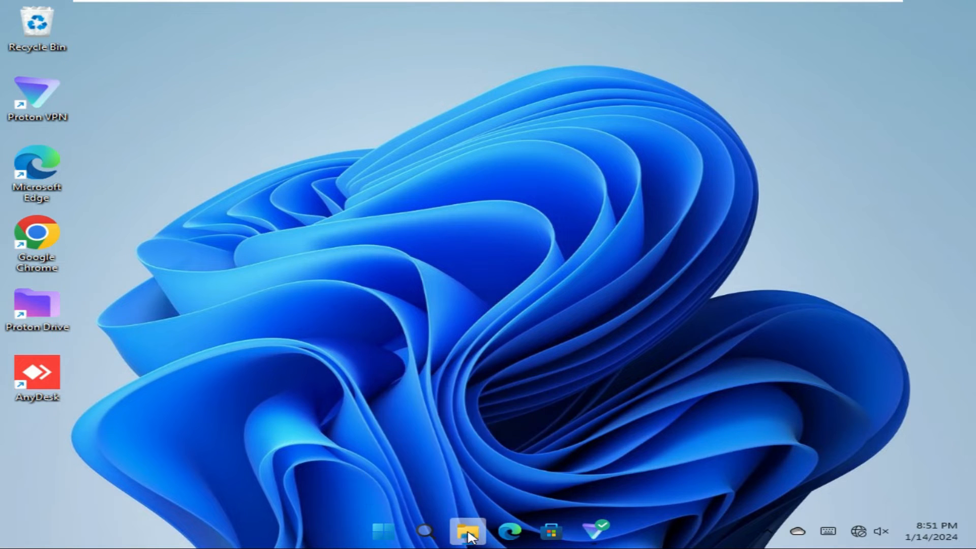
# - Launch File Explorer from the taskbar to reach the OneDrive entry
pyautogui.click(467, 532)
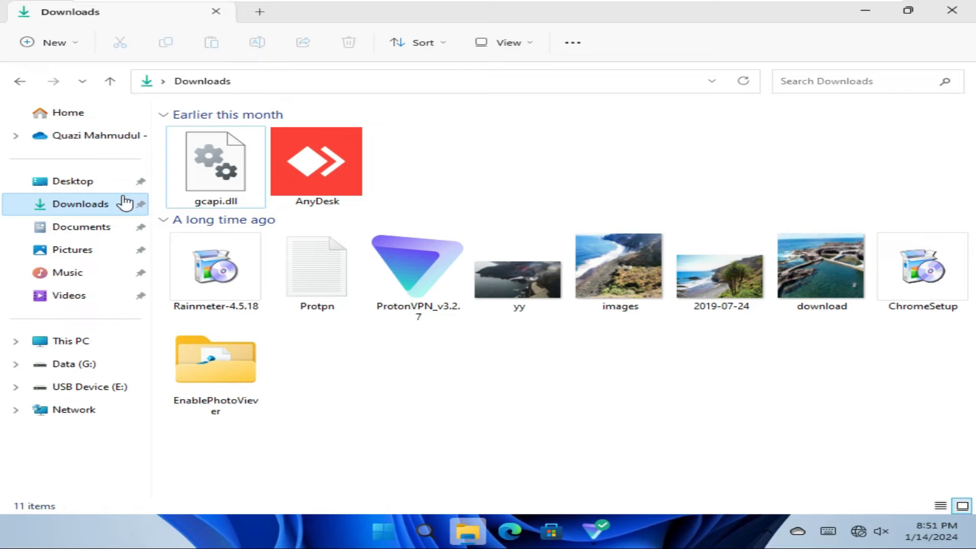
pyautogui.moveTo(91, 135)
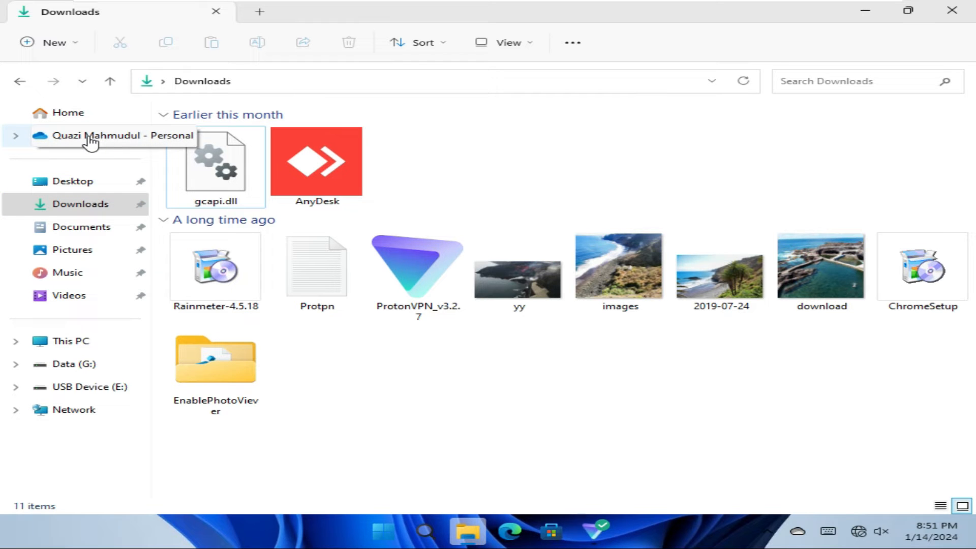
pyautogui.moveTo(71, 140)
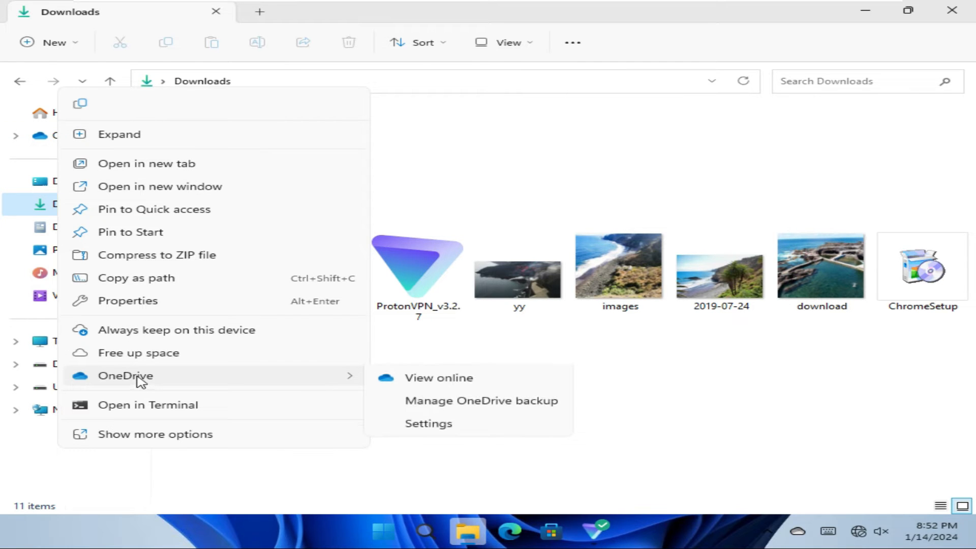
pyautogui.moveTo(362, 375)
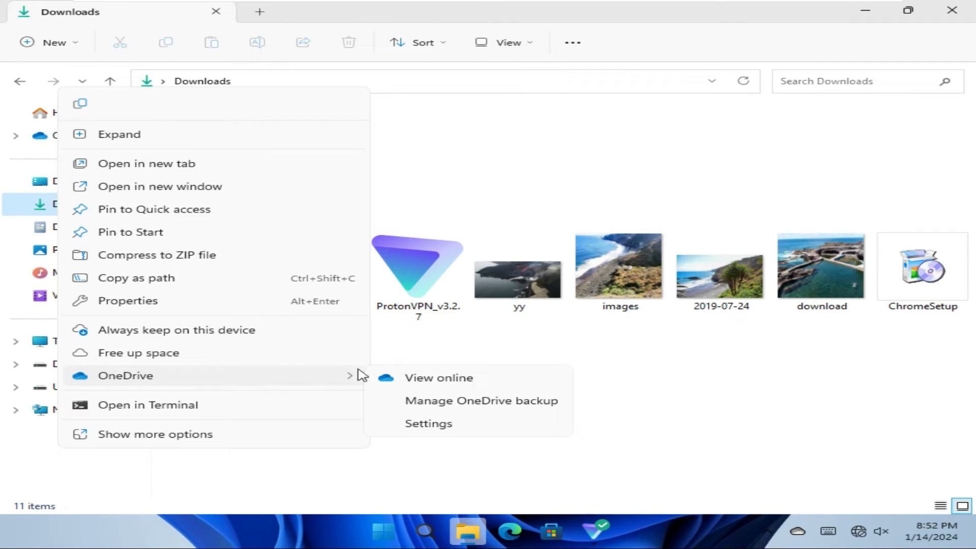
pyautogui.moveTo(429, 423)
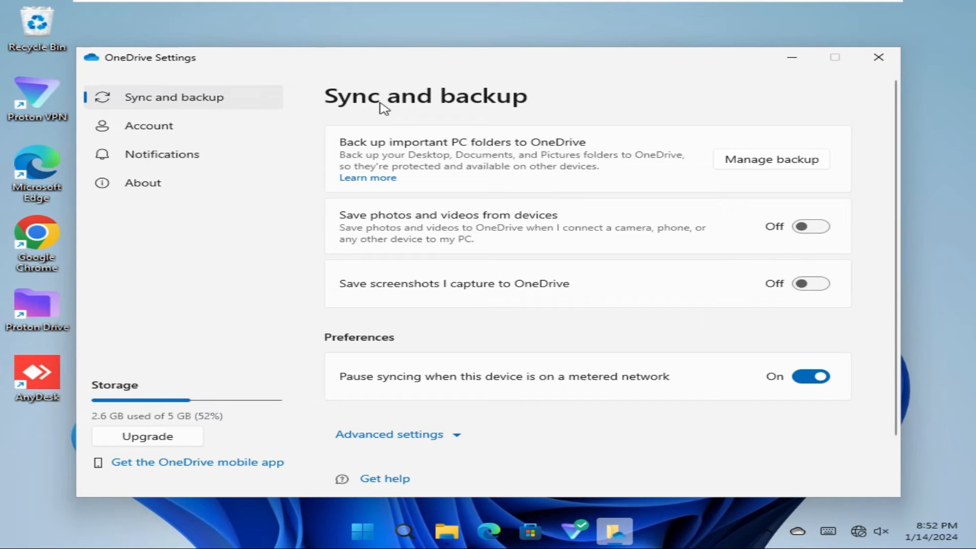
pyautogui.moveTo(162, 153)
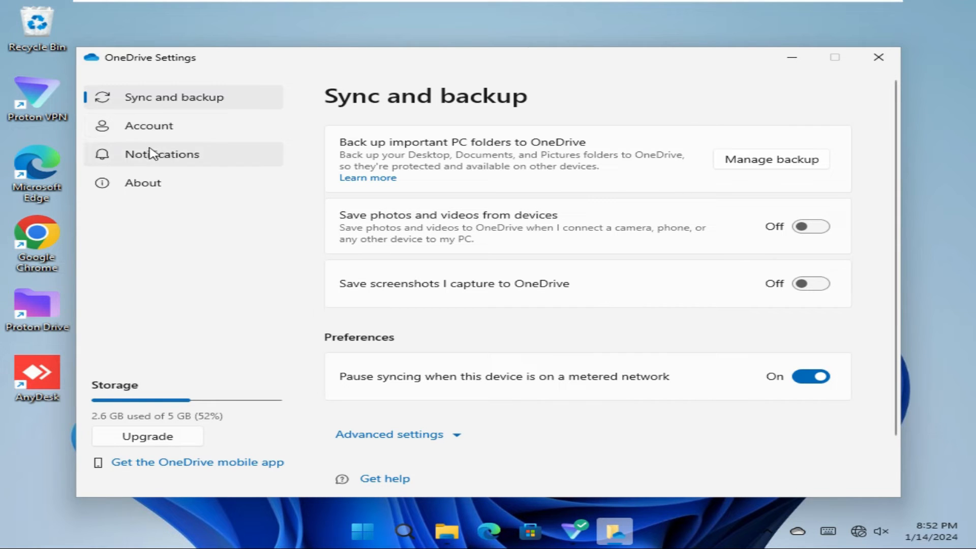
# - Turn off the sync-paused, cloud mass-deletion and "On this day" memories notifications
pyautogui.click(161, 153)
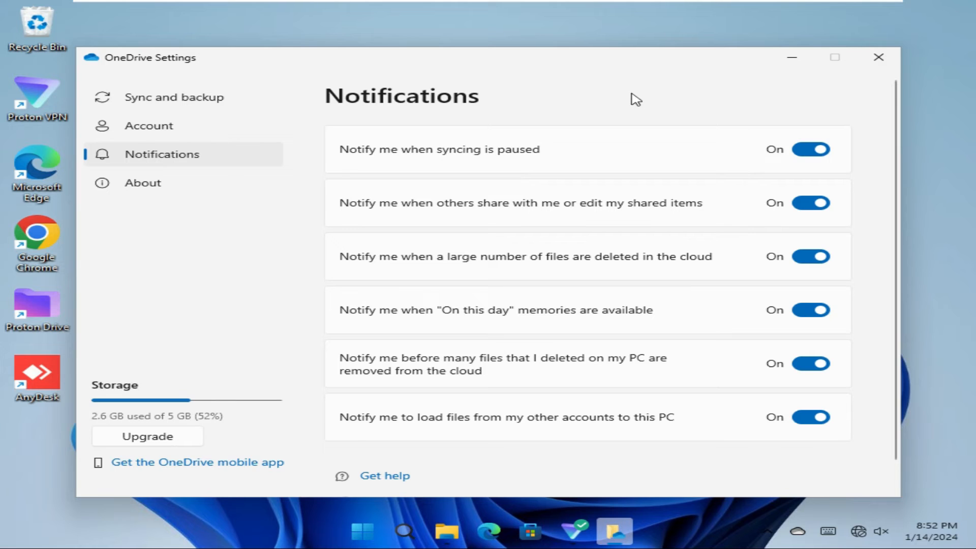
pyautogui.moveTo(736, 459)
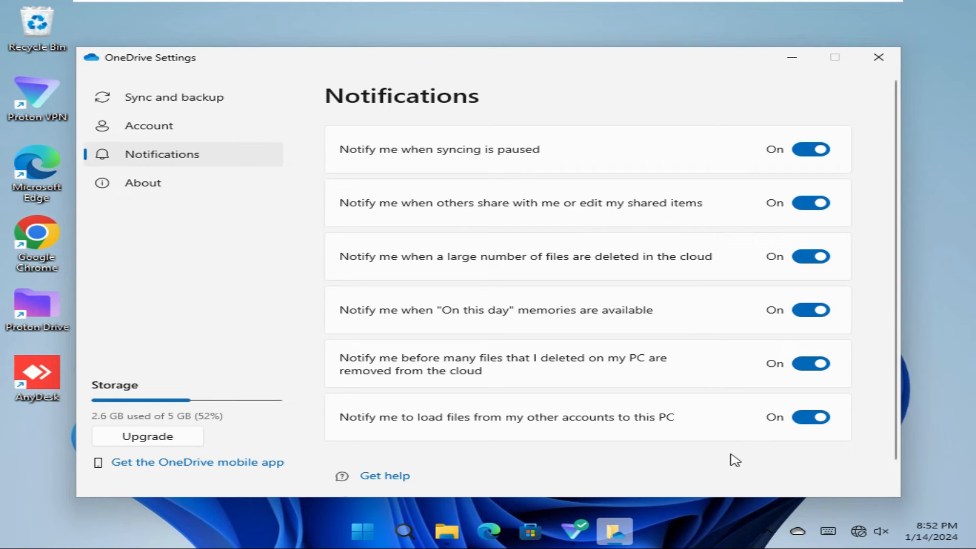
pyautogui.moveTo(775, 113)
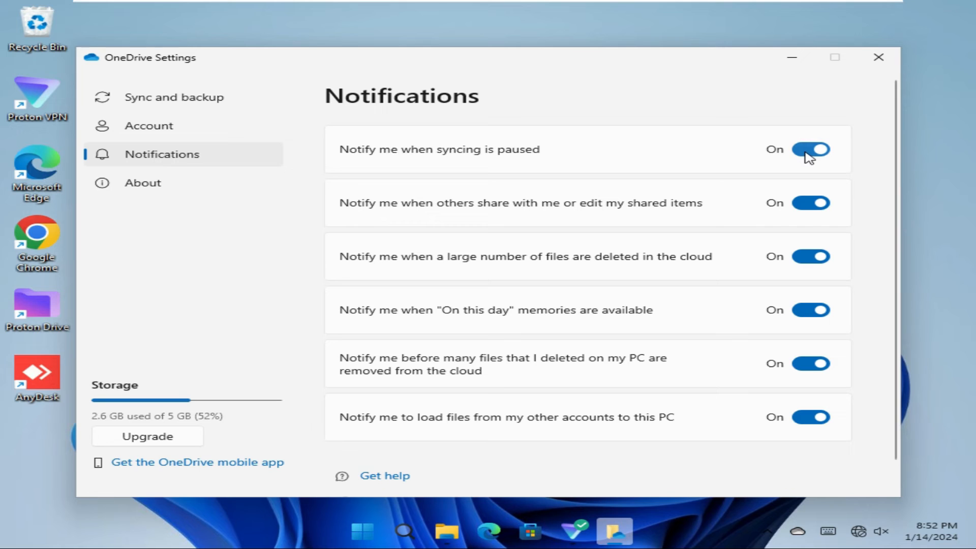
pyautogui.click(811, 148)
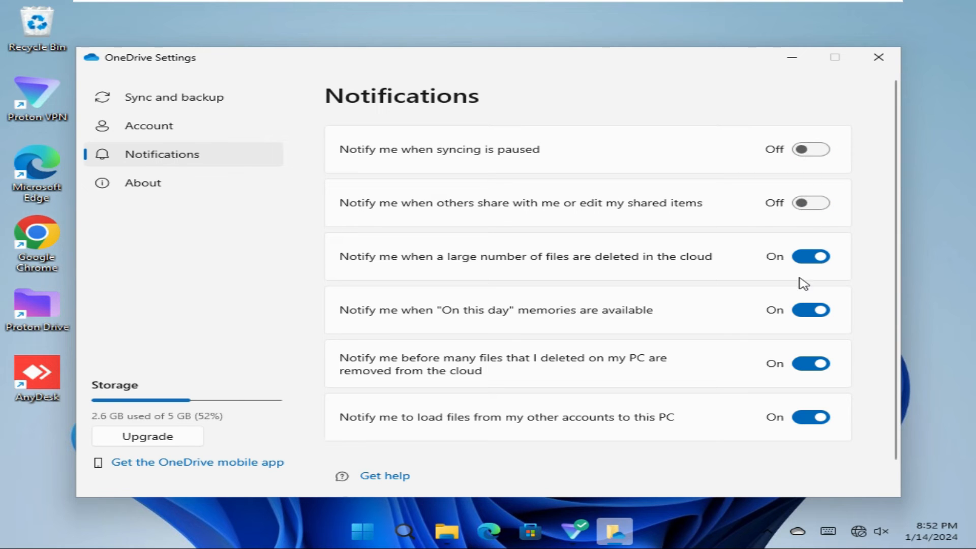
pyautogui.click(811, 256)
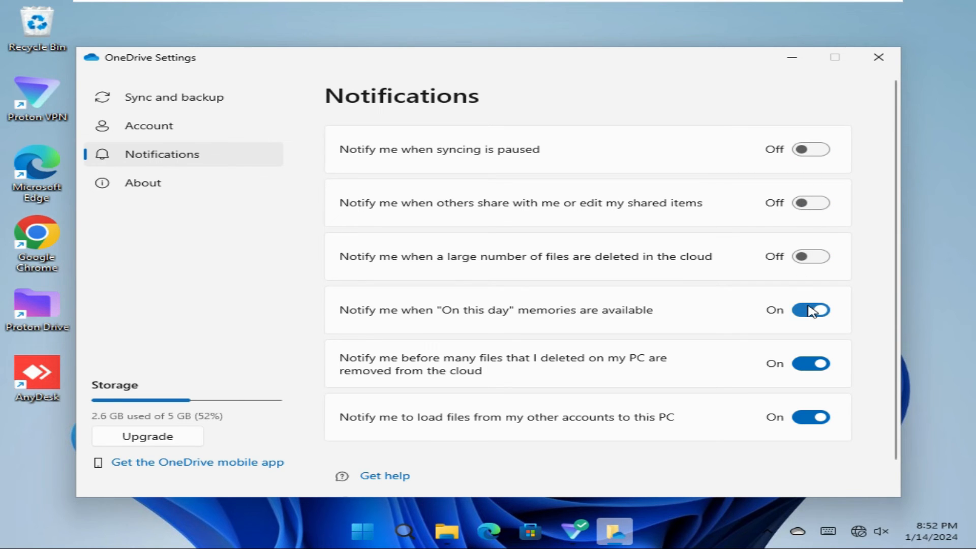
pyautogui.click(812, 309)
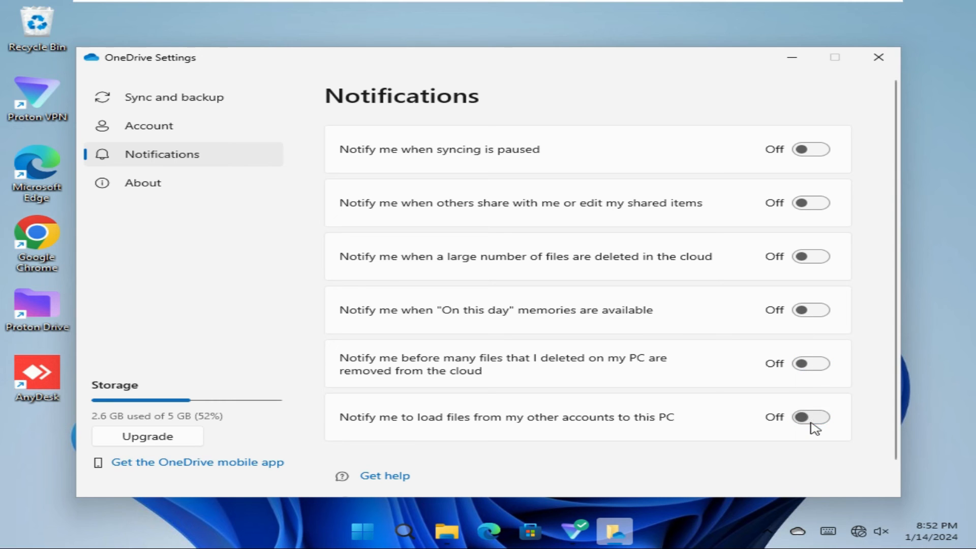
pyautogui.moveTo(555, 194)
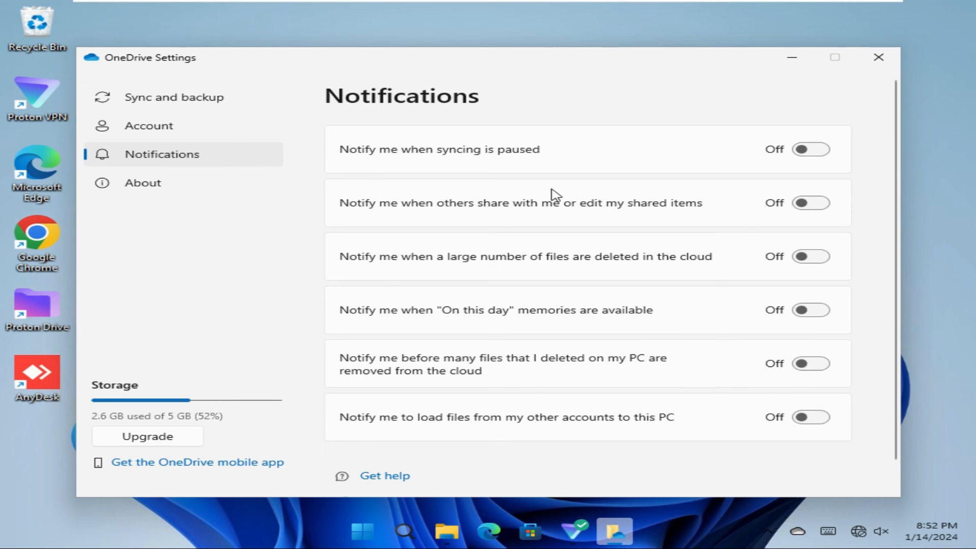
pyautogui.moveTo(894, 144)
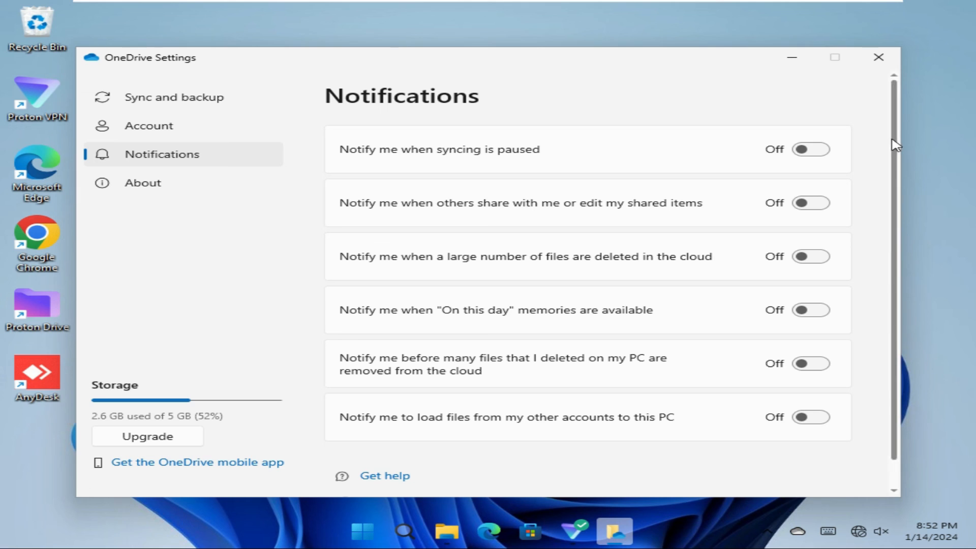
pyautogui.moveTo(906, 103)
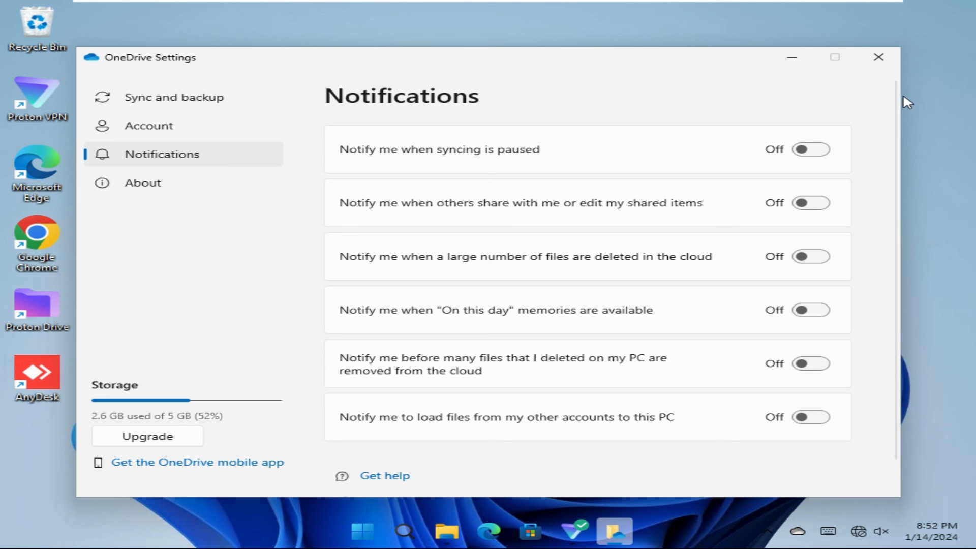